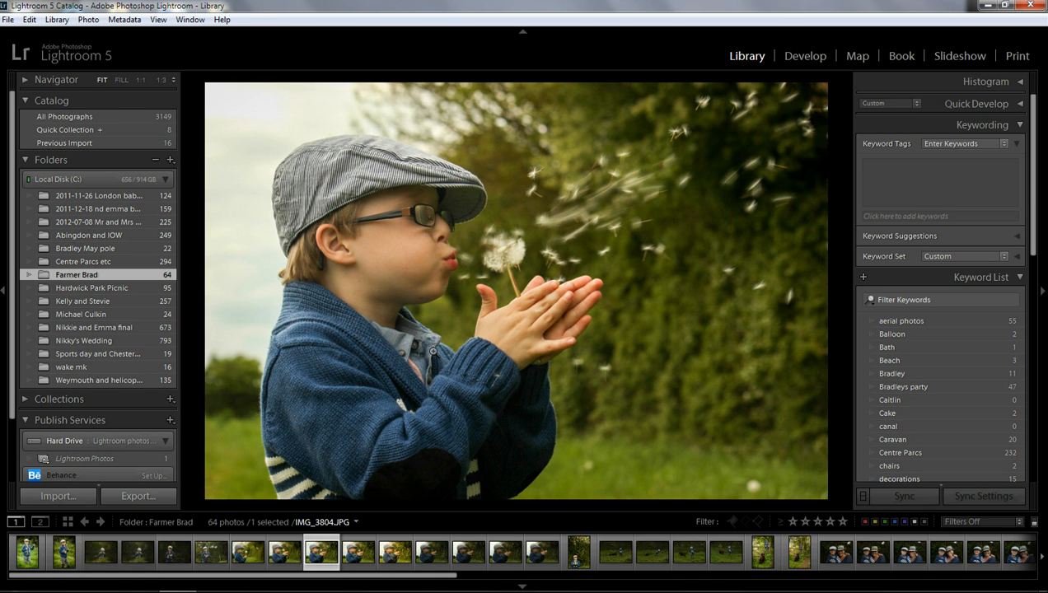
mouse_move(349, 228)
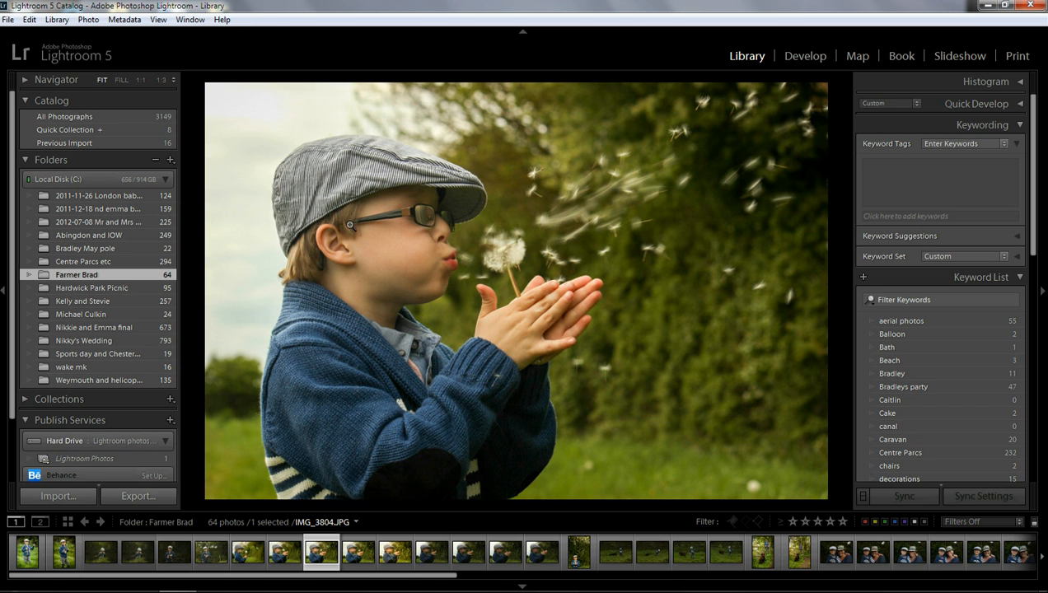
mouse_move(346, 228)
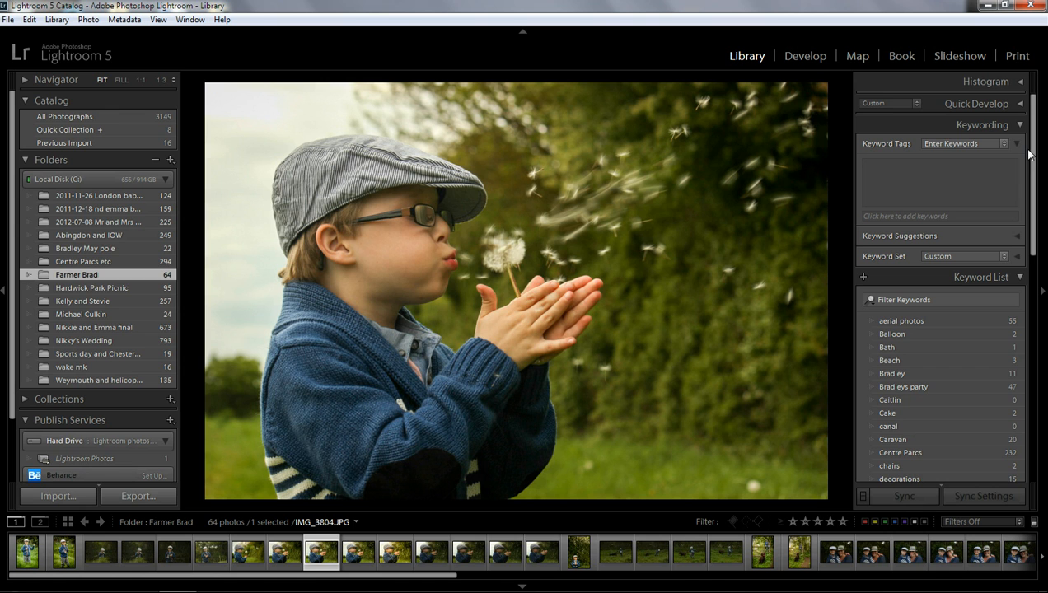
mouse_move(441, 273)
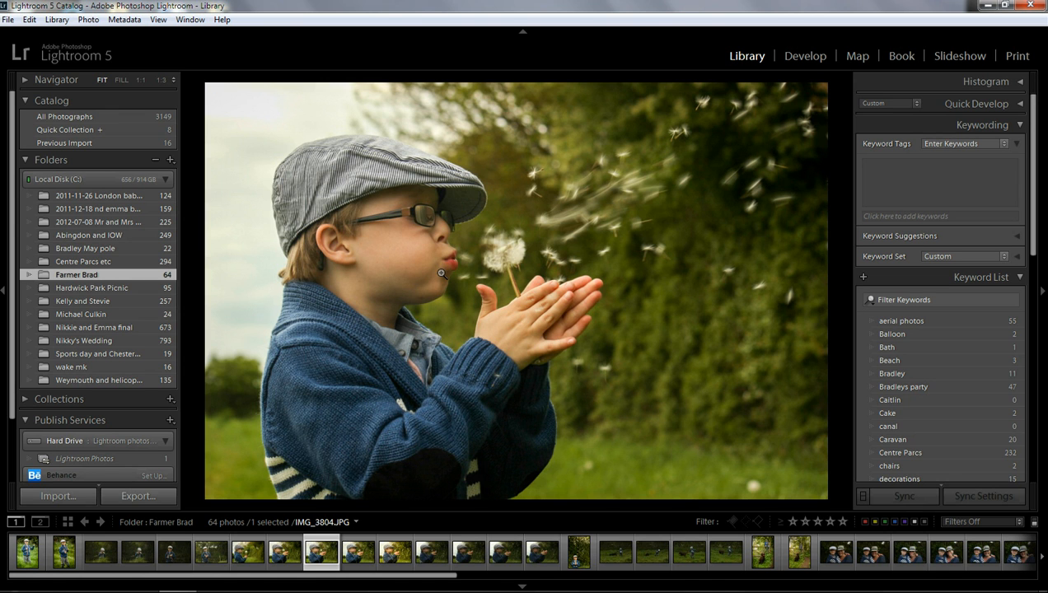
mouse_move(442, 258)
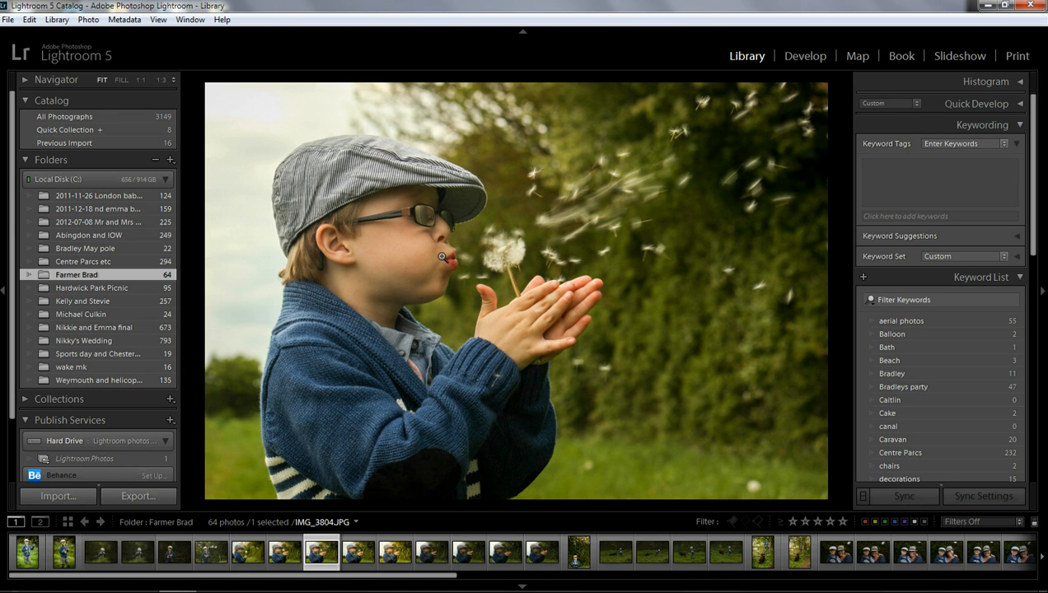
mouse_move(435, 262)
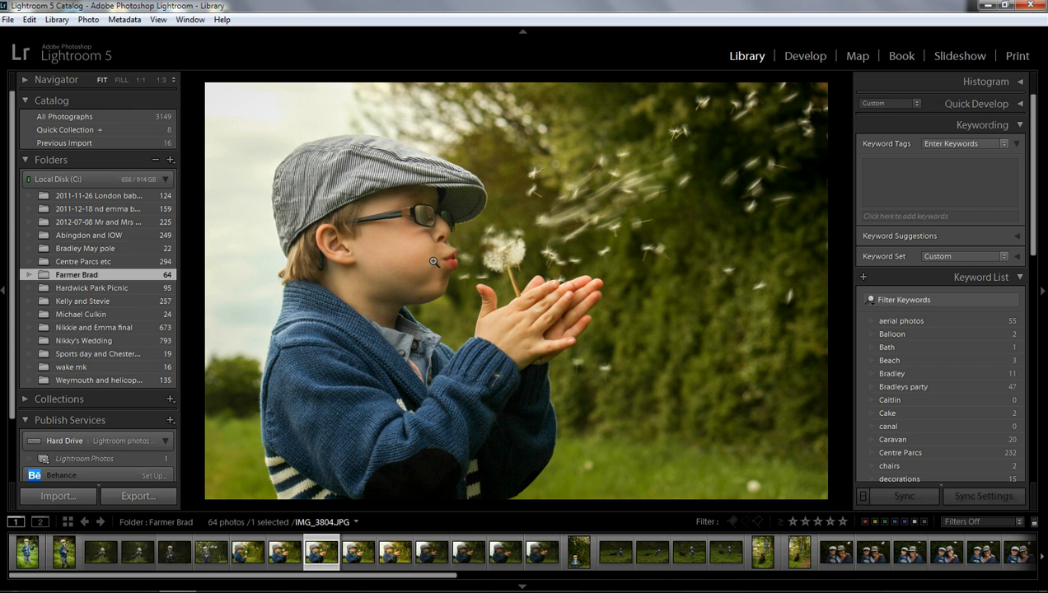
mouse_move(432, 267)
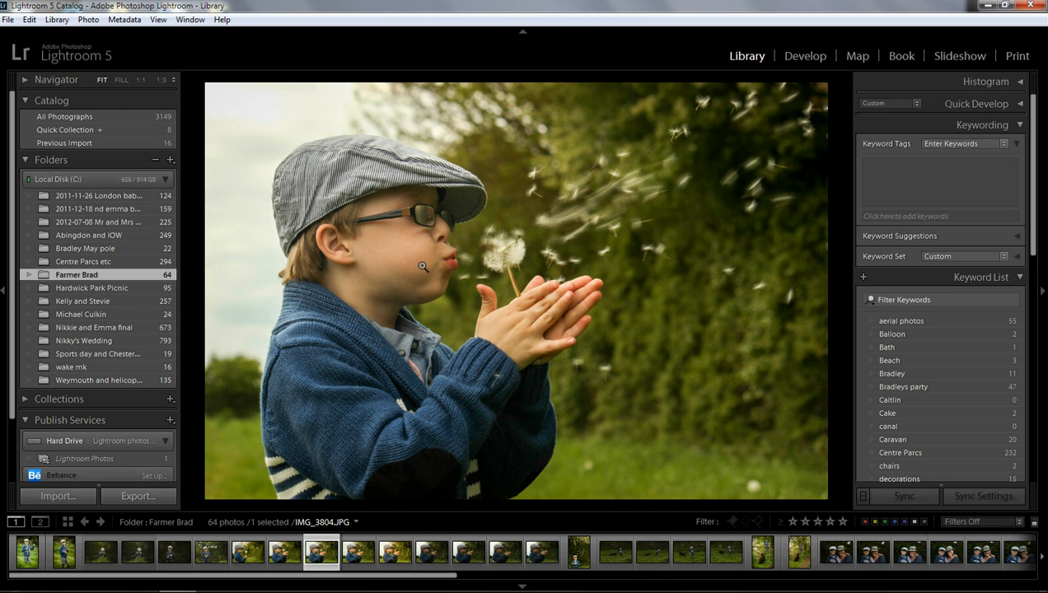
mouse_move(428, 271)
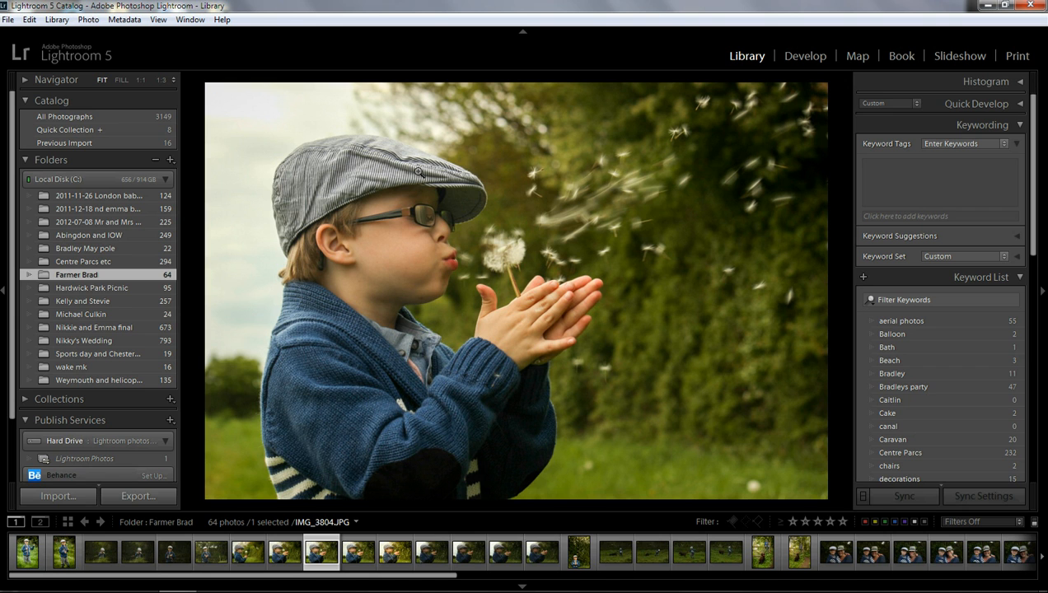
mouse_move(521, 207)
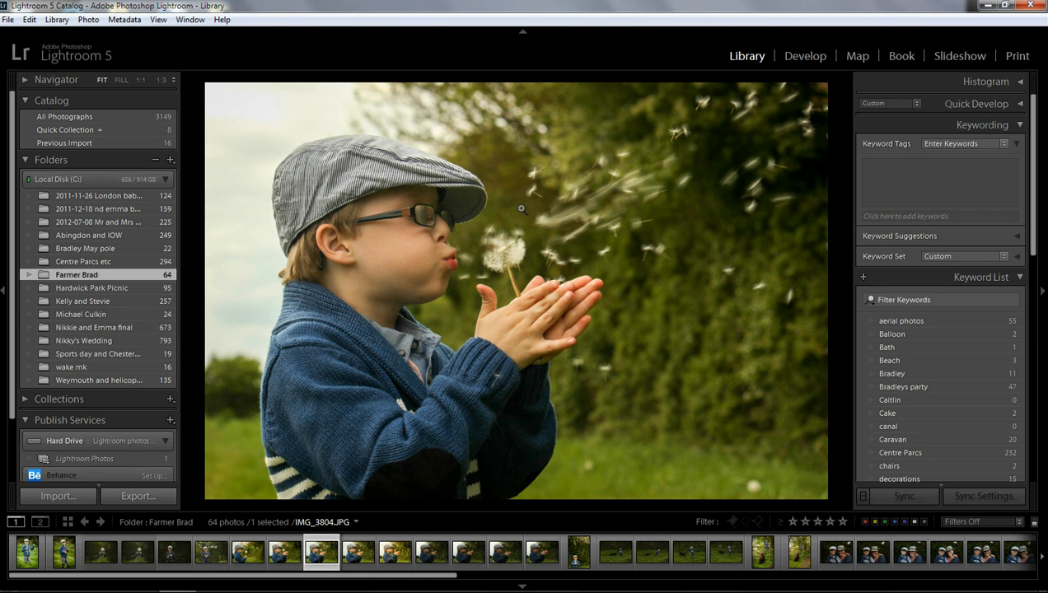
mouse_move(449, 285)
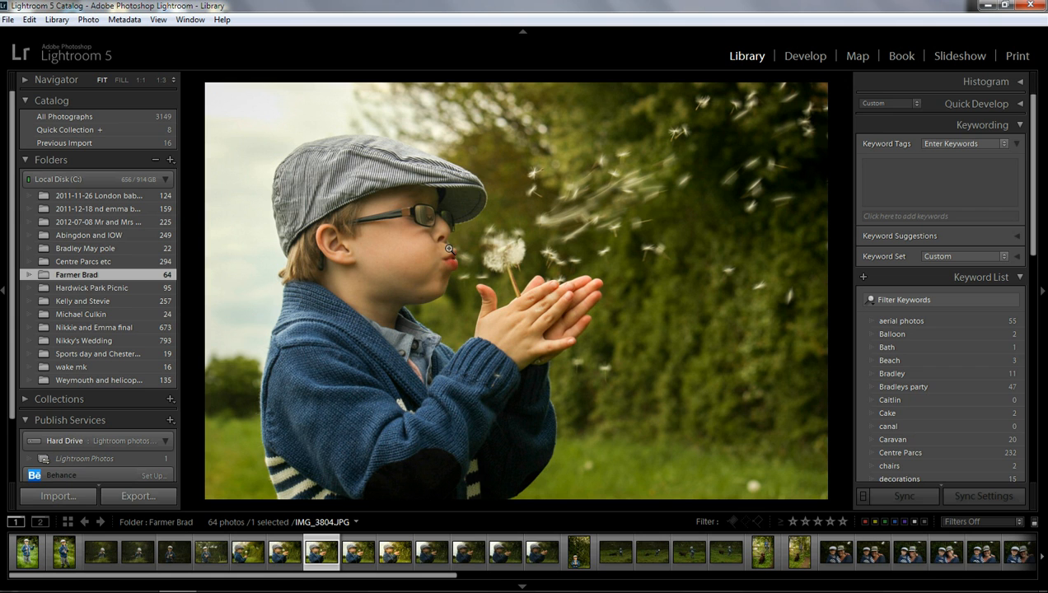
mouse_move(445, 257)
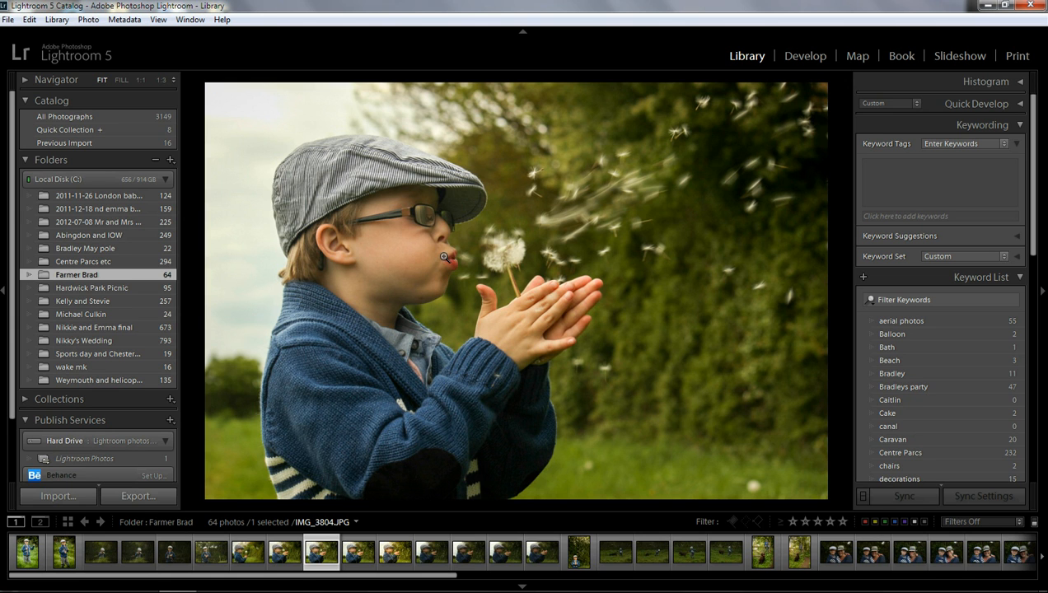
mouse_move(671, 173)
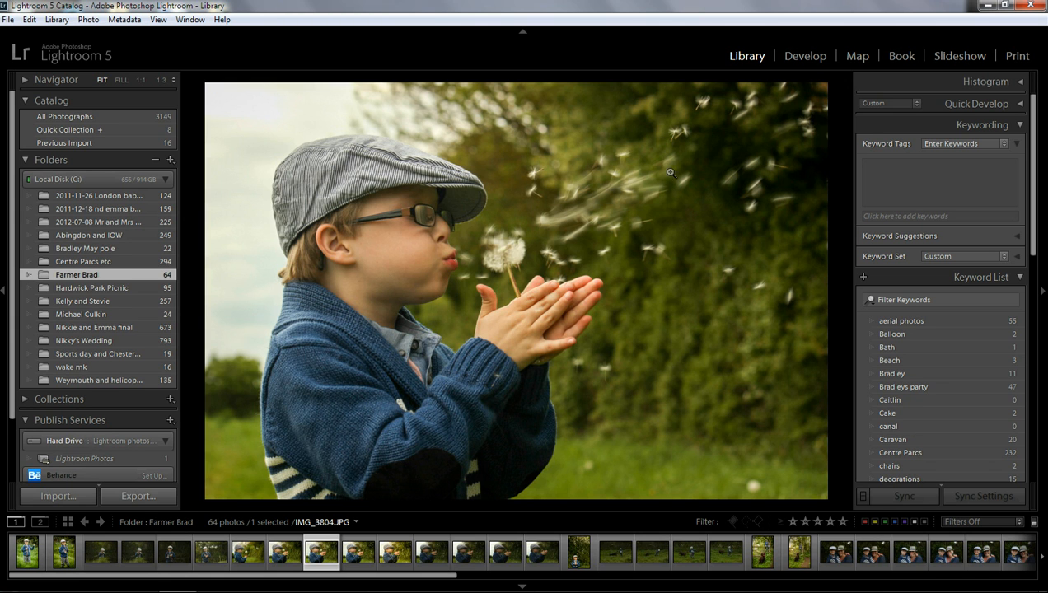
Switch to Develop and cycle Before/After until the Left/Right side-by-side comparison shows.
click(805, 56)
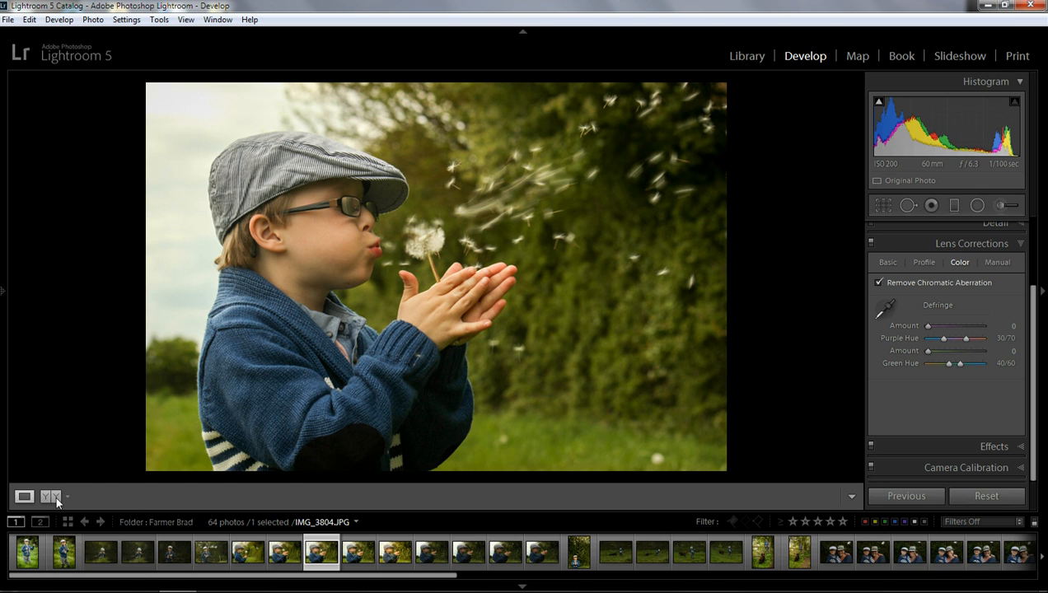
mouse_move(51, 496)
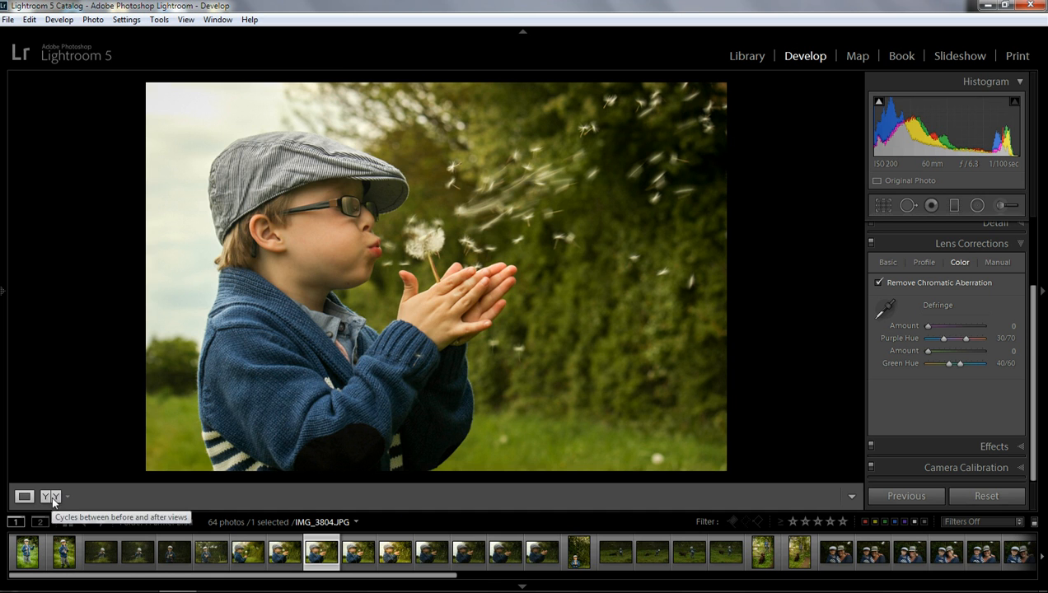
click(51, 496)
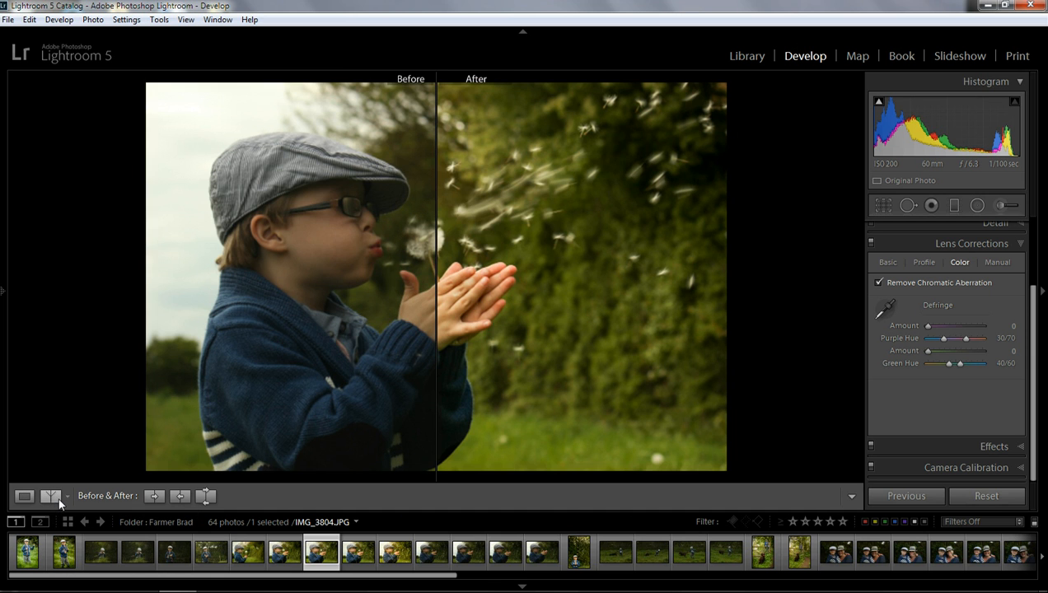
click(51, 494)
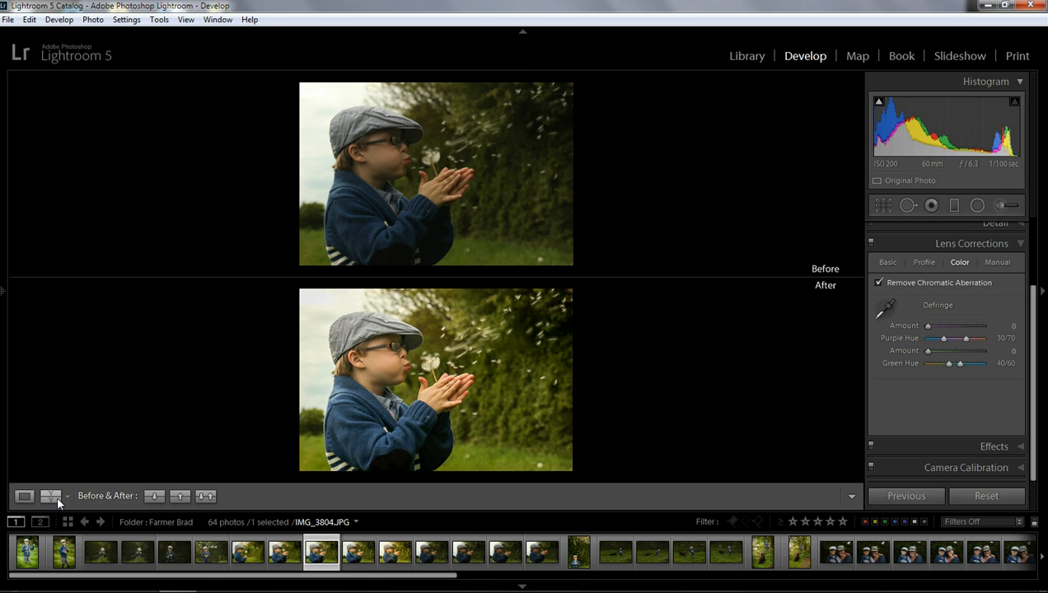
click(51, 494)
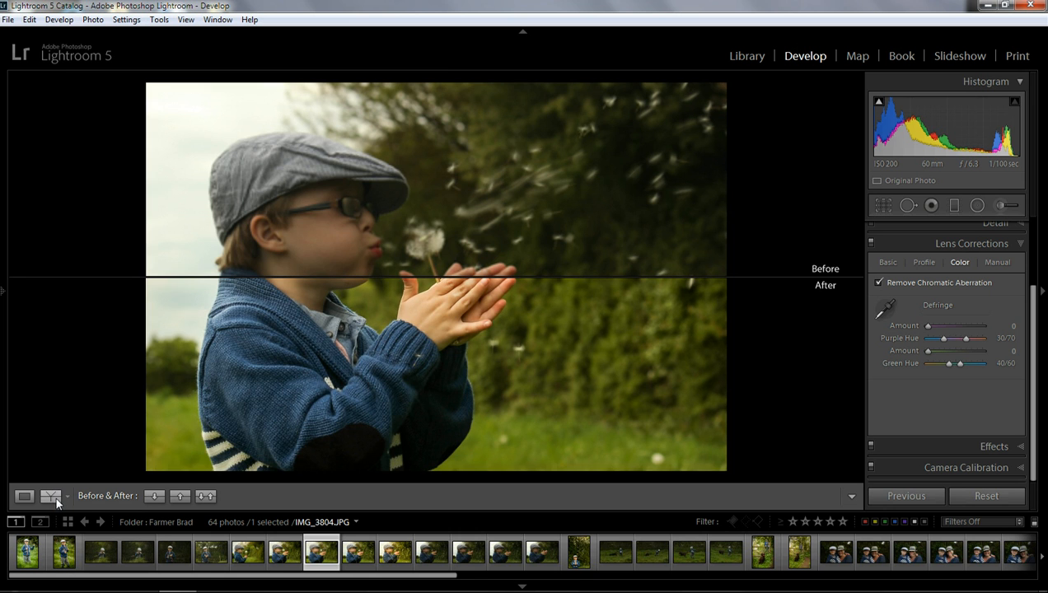
click(51, 494)
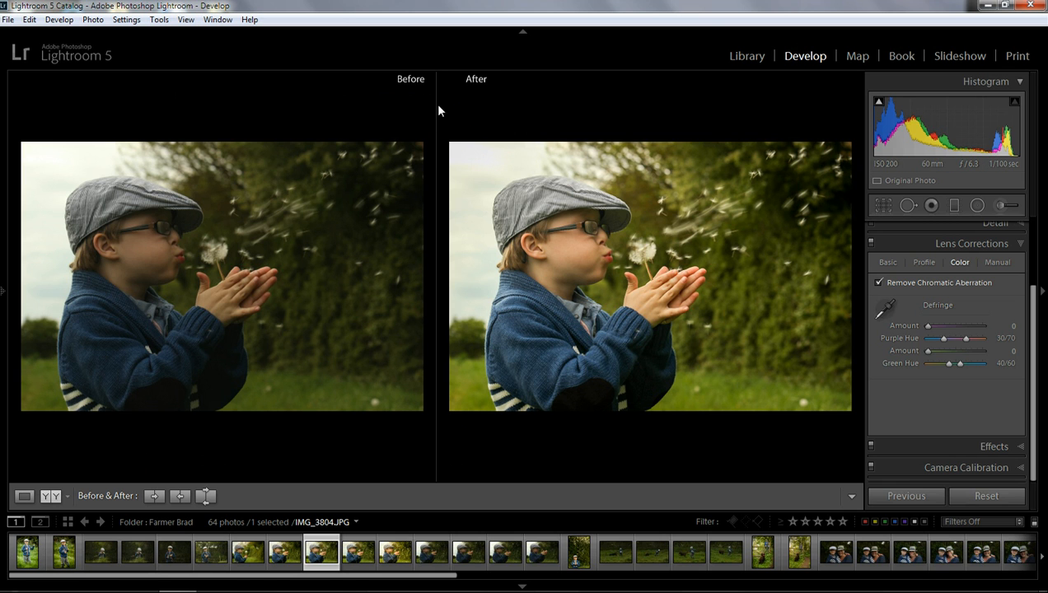
mouse_move(280, 265)
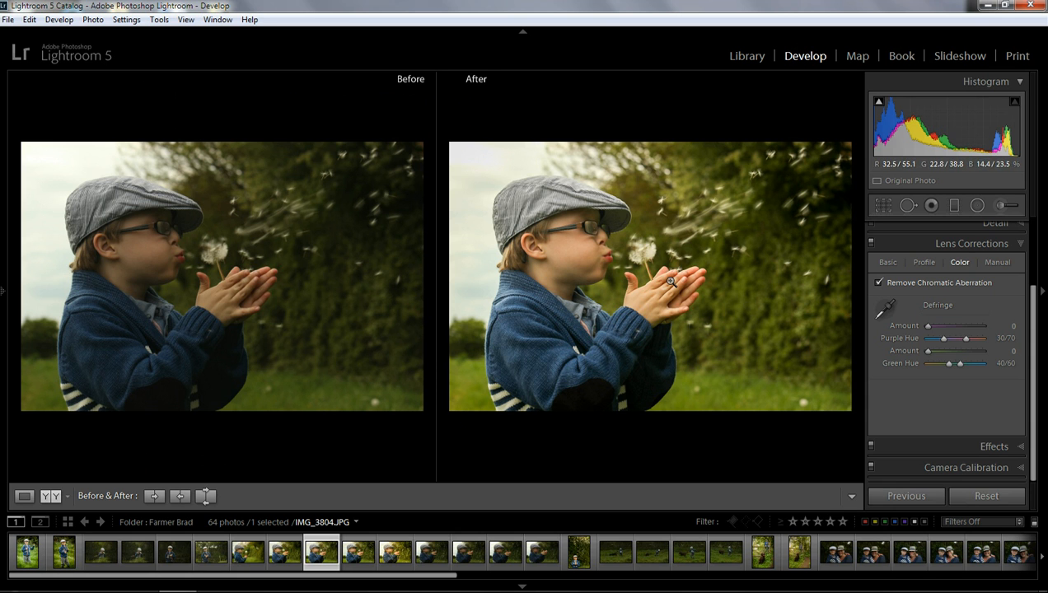
Uncheck Remove Chromatic Aberration and expand the Basic panel.
click(880, 283)
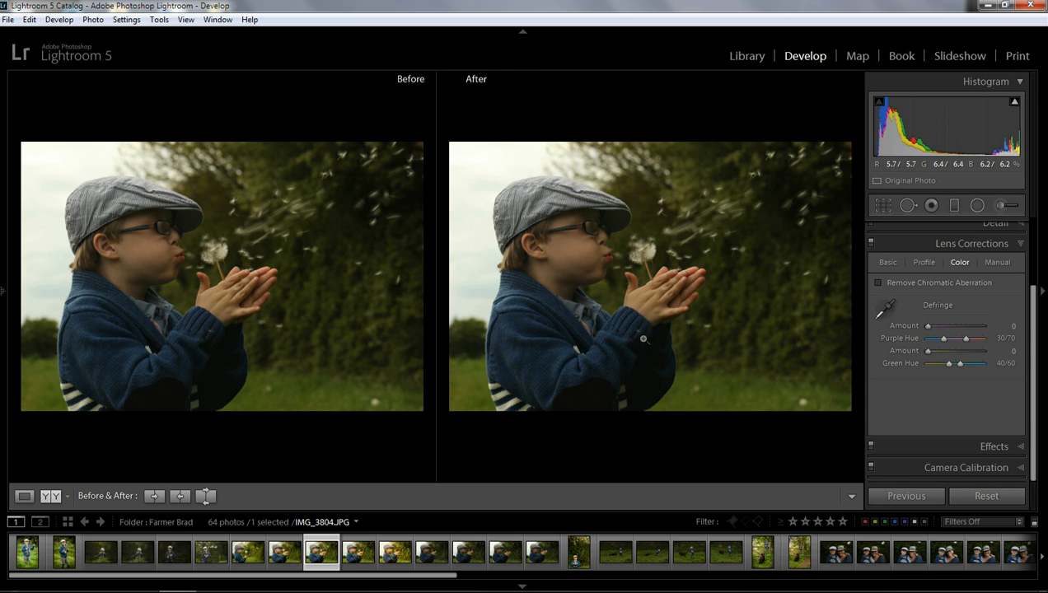
mouse_move(535, 198)
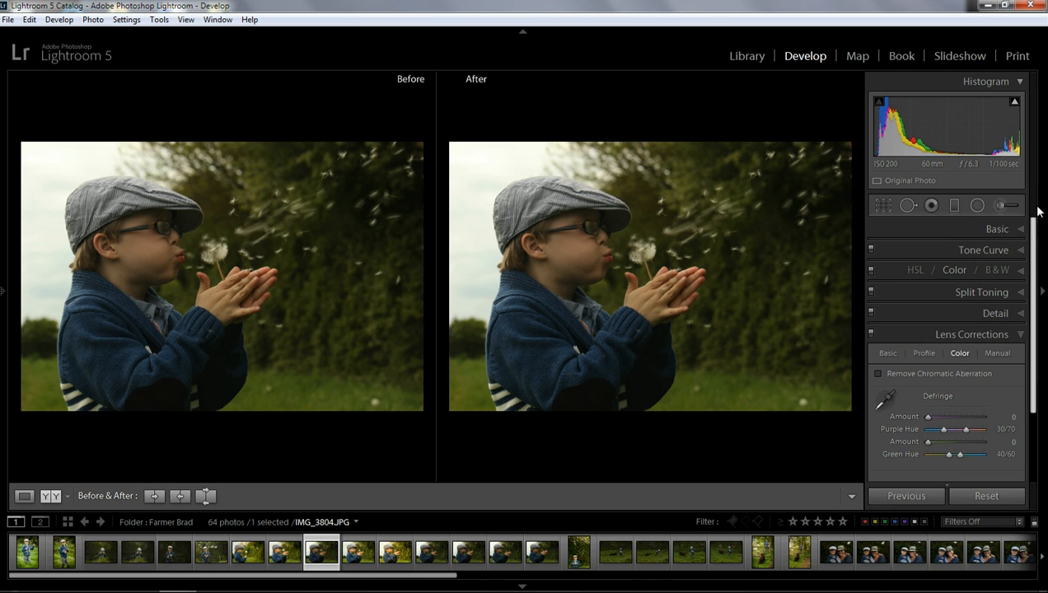
click(997, 228)
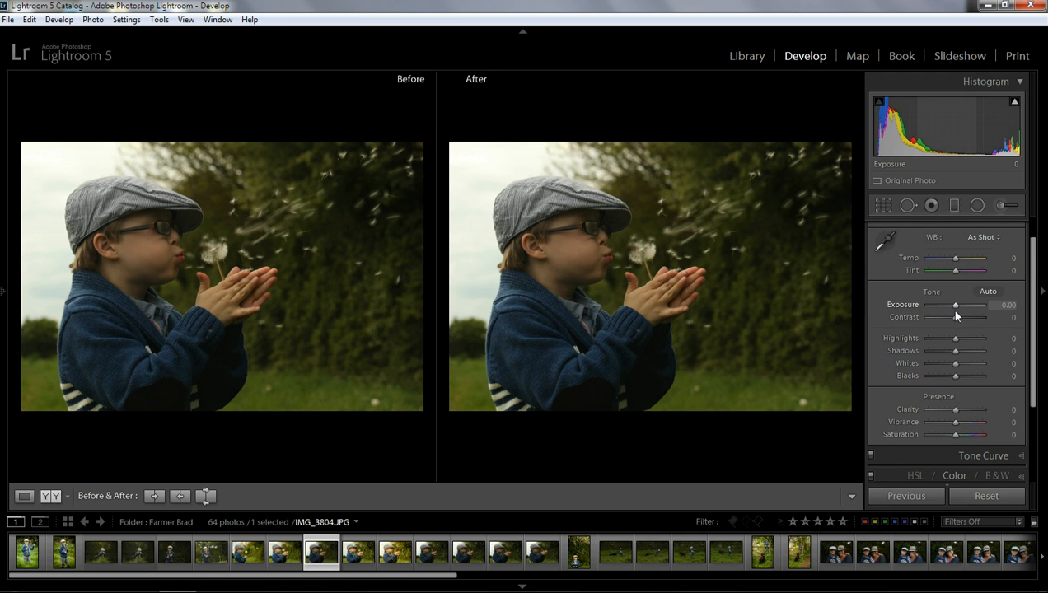
Set exposure to +0.46, highlights to -79 and shadows to +24.
drag(956, 304, 959, 305)
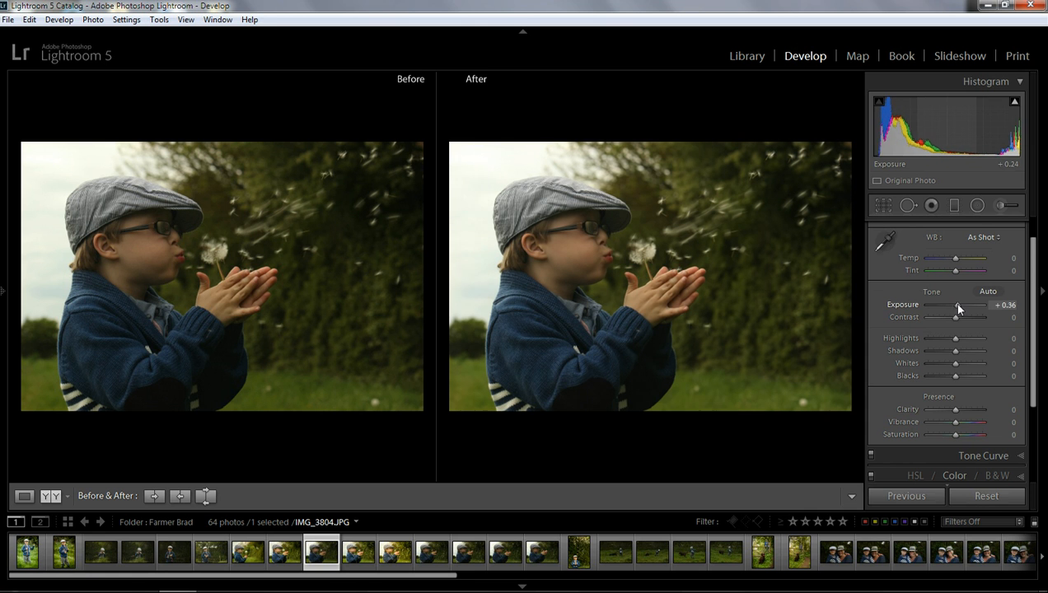
drag(955, 305, 969, 305)
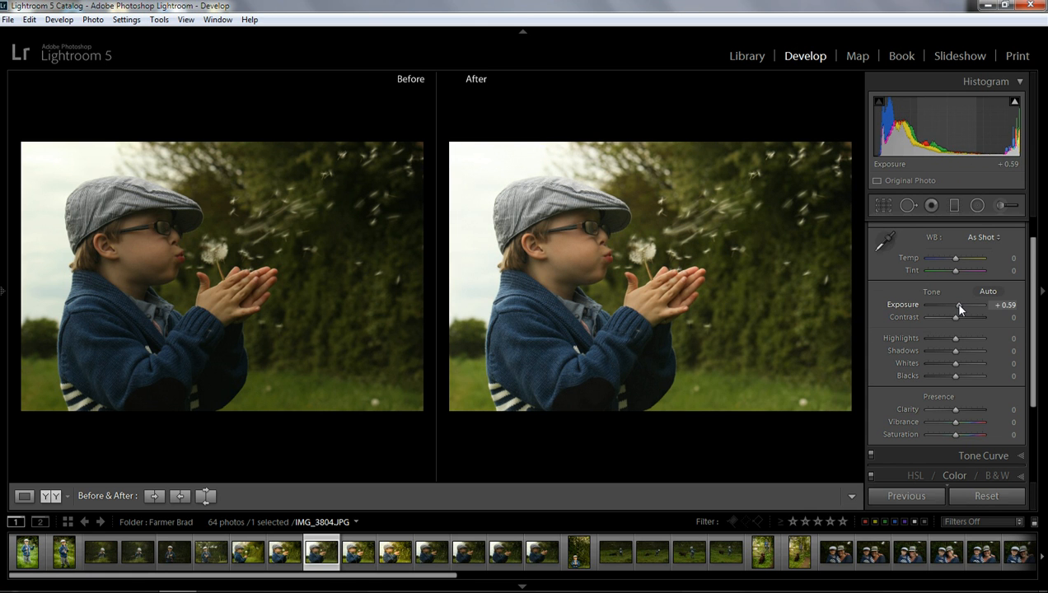
drag(956, 340, 936, 340)
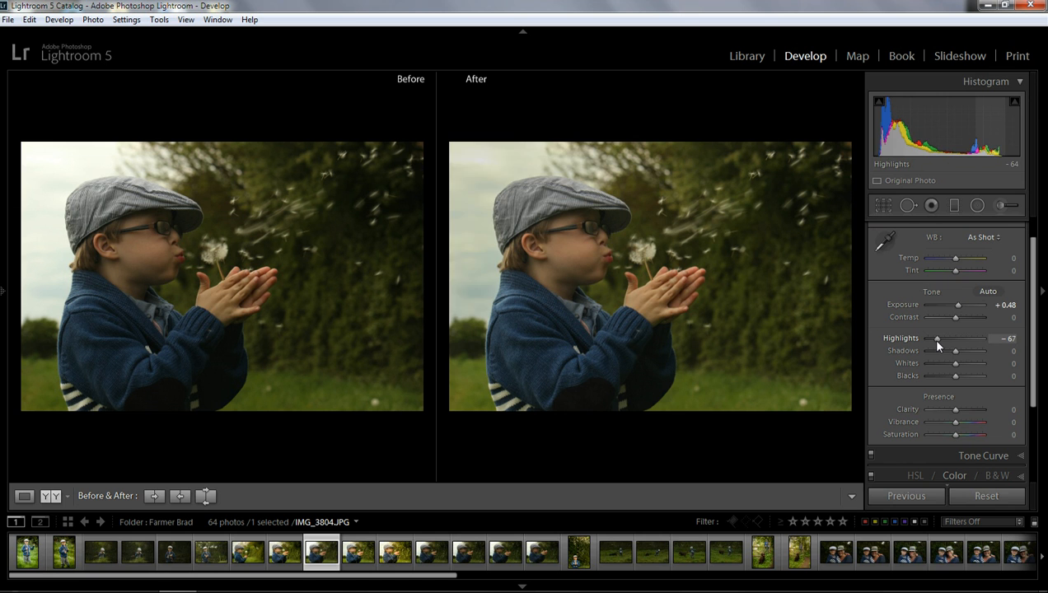
drag(936, 339, 933, 340)
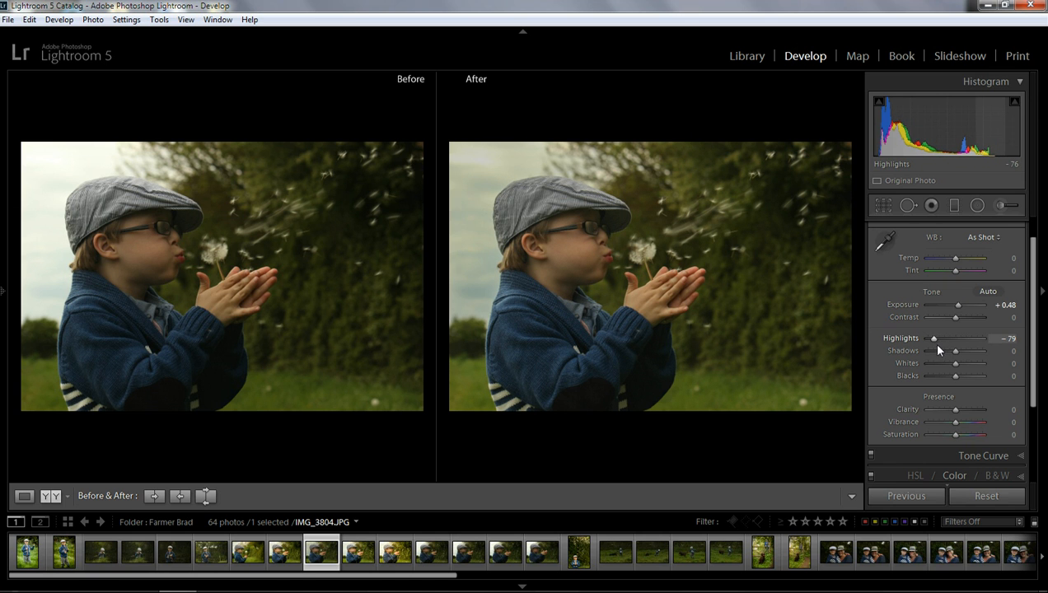
drag(956, 351, 979, 351)
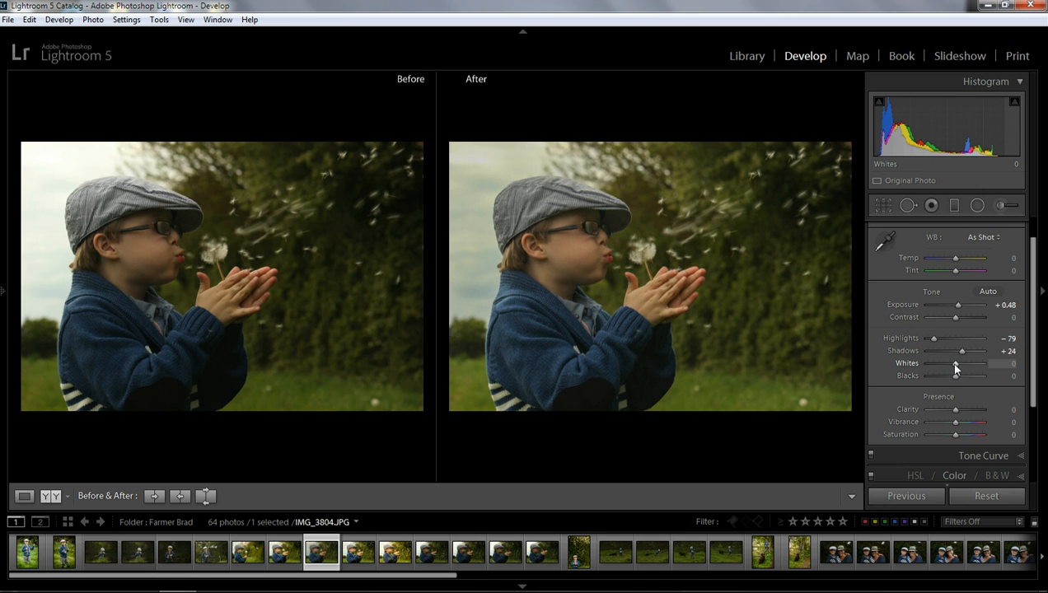
Alt-drag whites to about +64 and blacks to about -17, checking for clipping.
drag(956, 364, 964, 364)
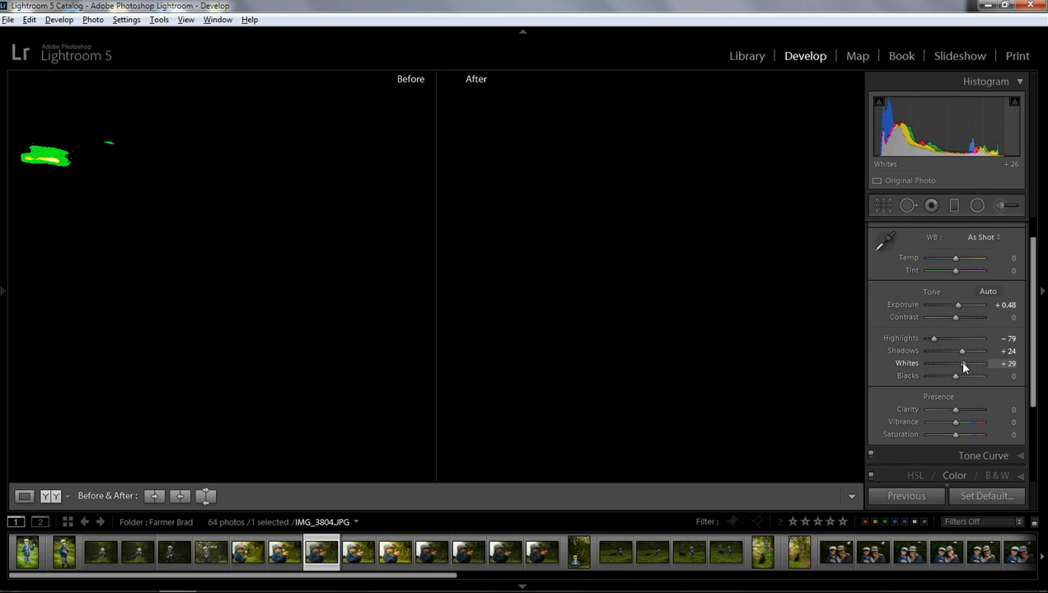
drag(956, 364, 973, 365)
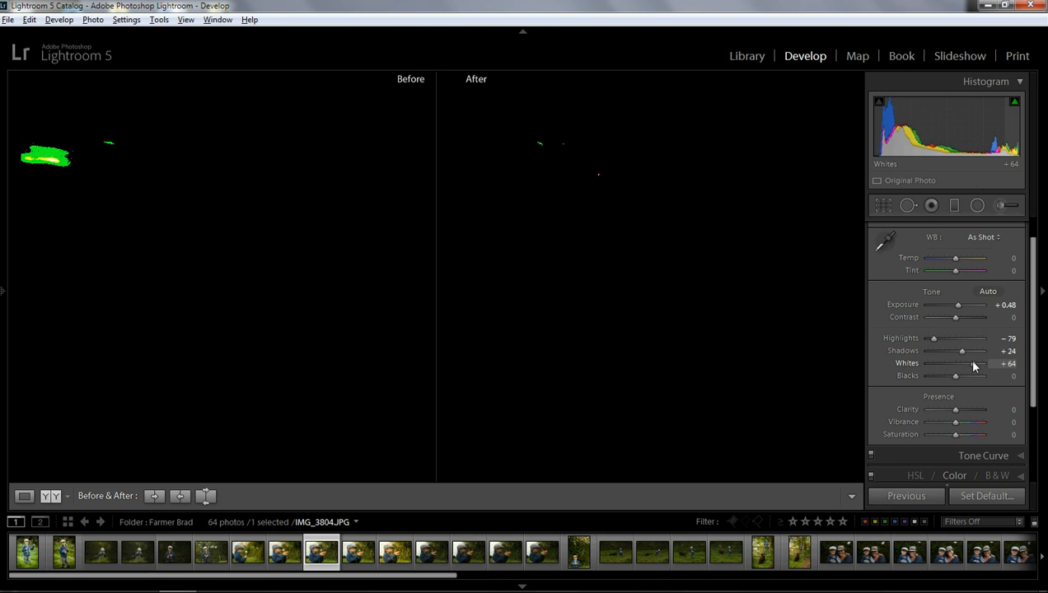
drag(956, 376, 936, 376)
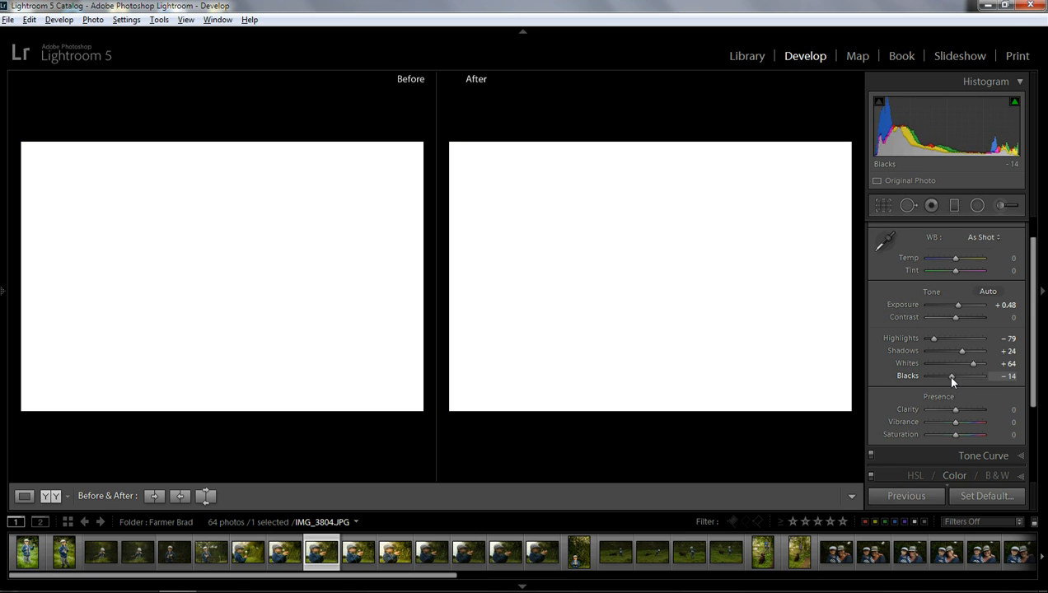
drag(953, 376, 947, 376)
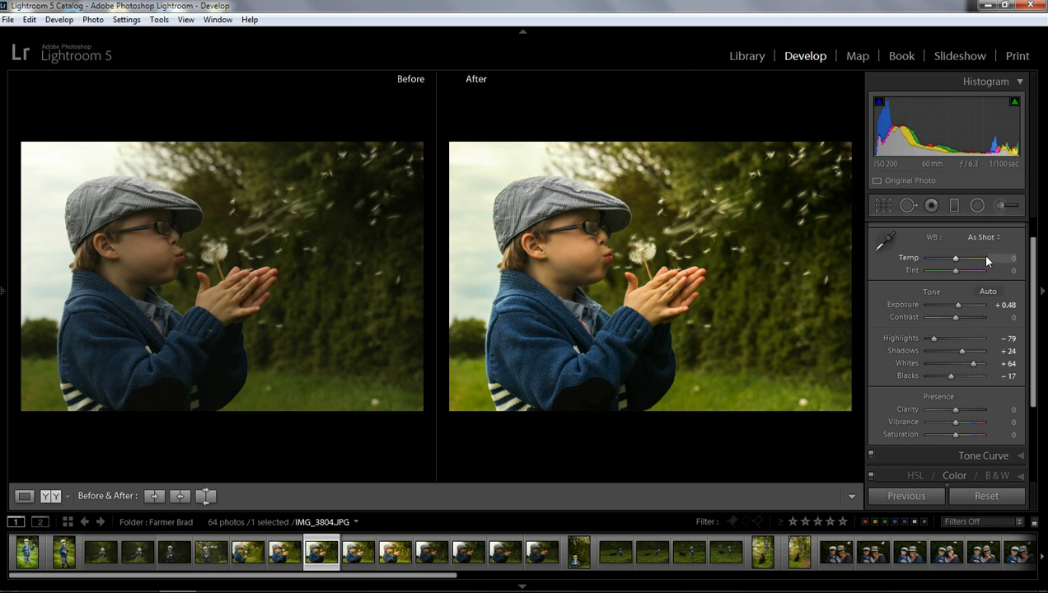
mouse_move(956, 262)
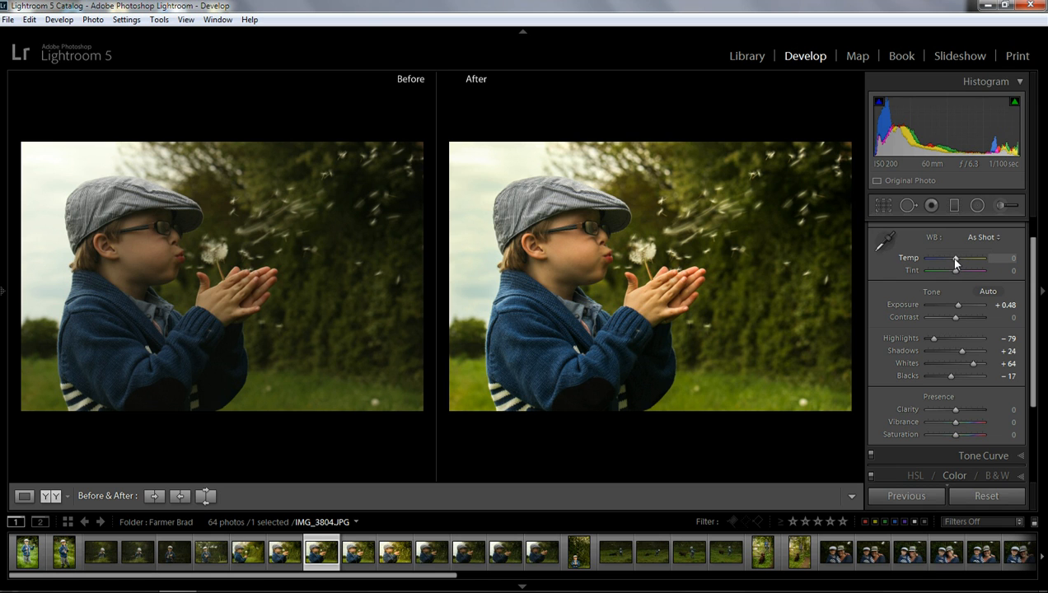
Nudge the Temp and Tint sliders to small custom white-balance values.
drag(959, 257, 955, 257)
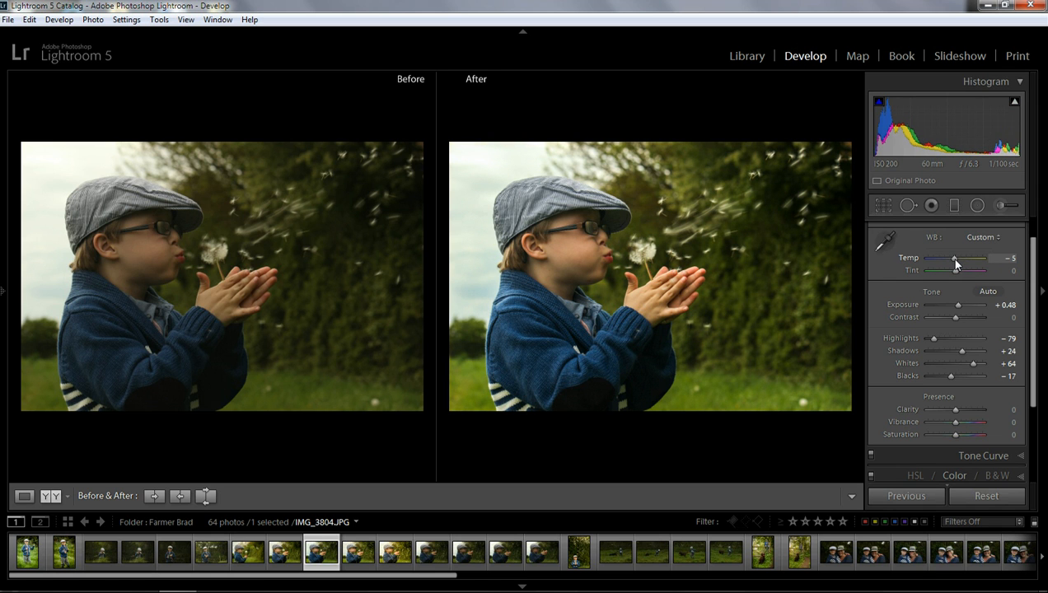
drag(956, 258, 959, 259)
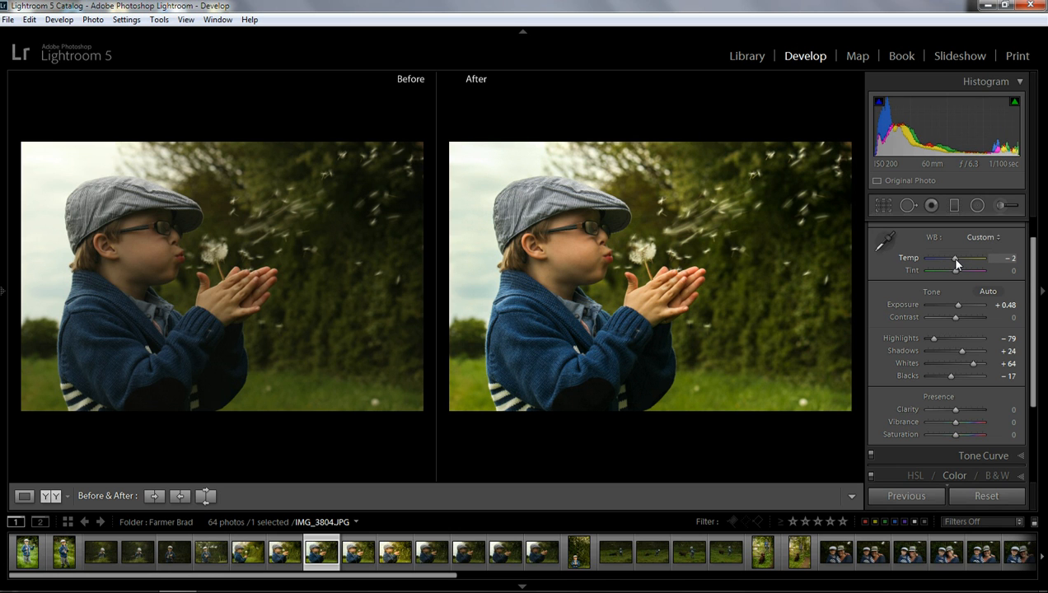
drag(956, 257, 957, 257)
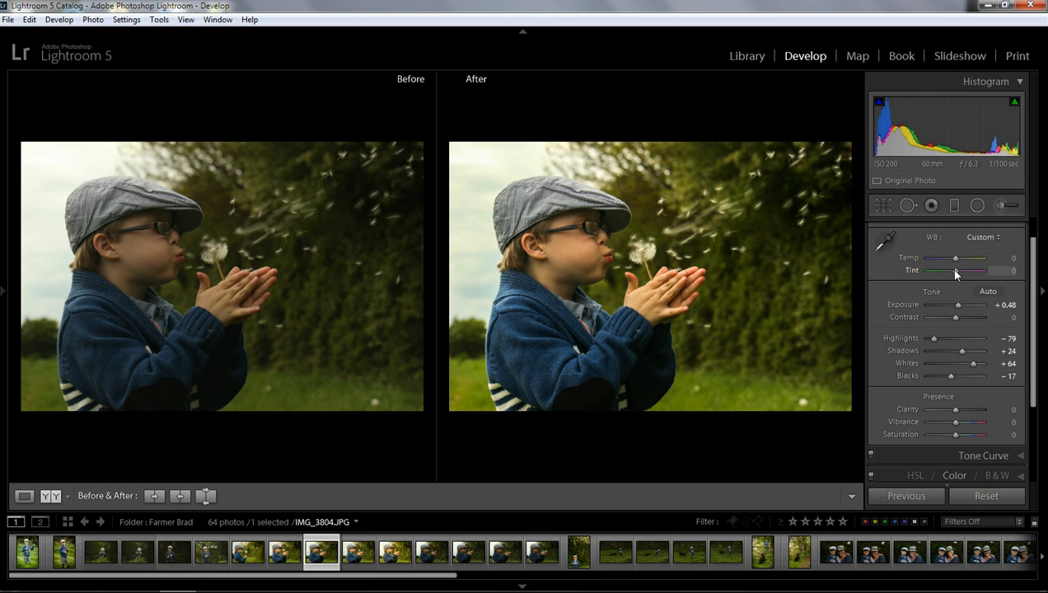
drag(980, 270, 979, 270)
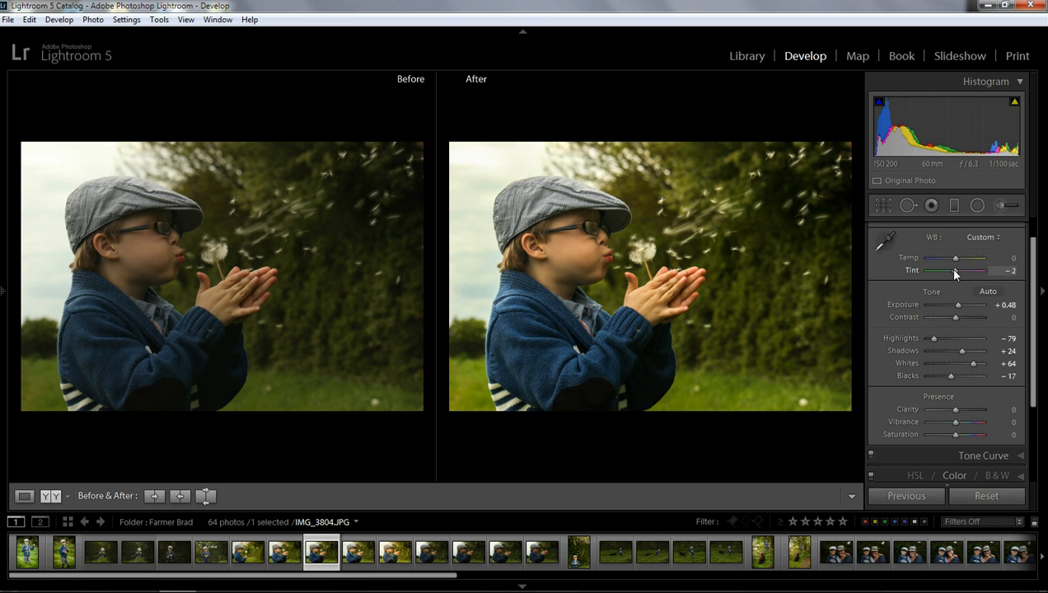
drag(981, 270, 972, 270)
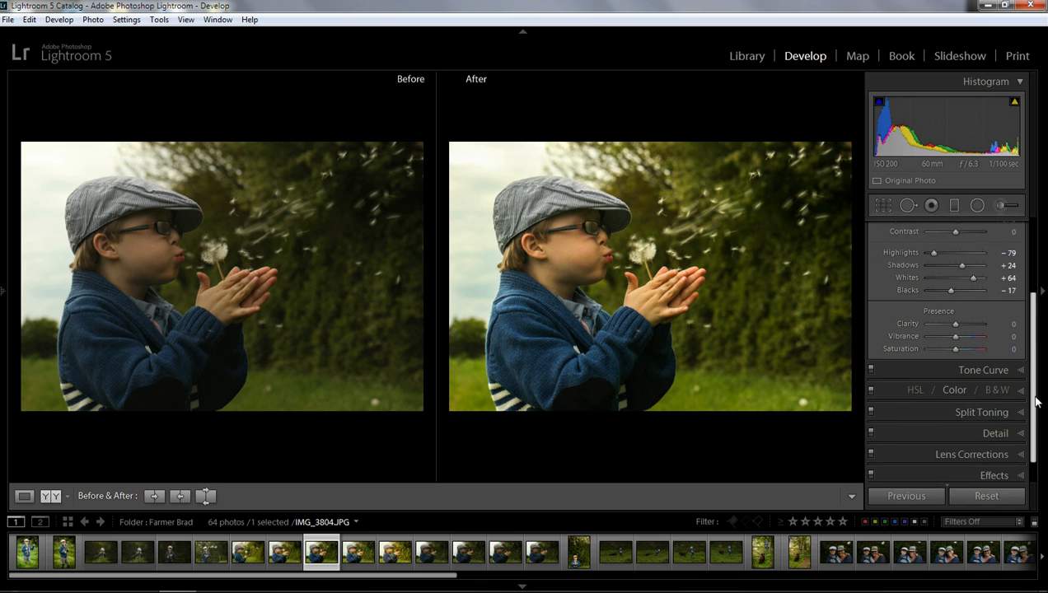
Raise Clarity slightly under Presence for more midtone contrast.
scroll(down, 3)
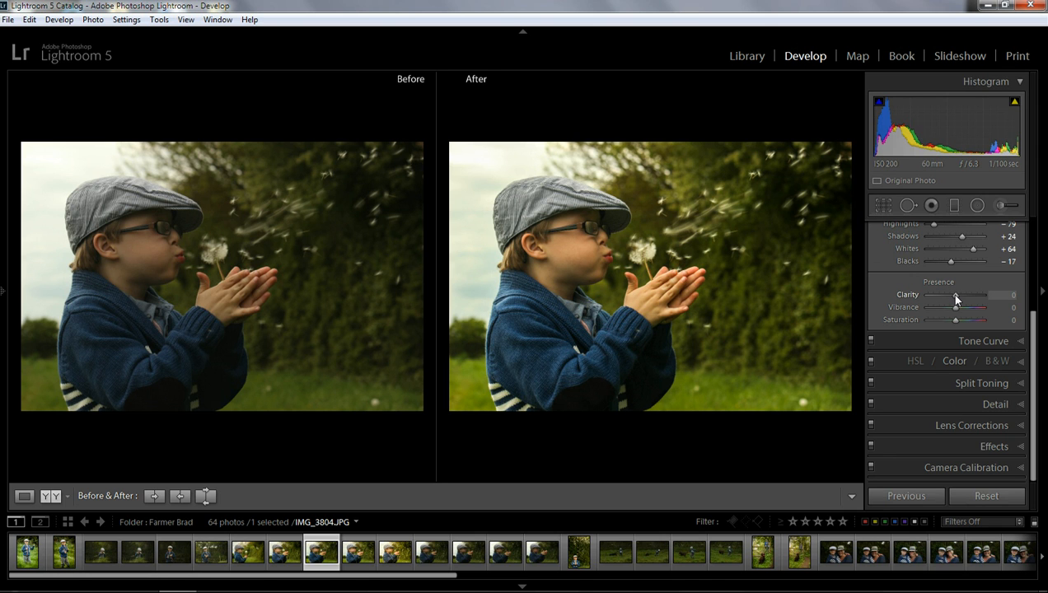
drag(956, 295, 957, 295)
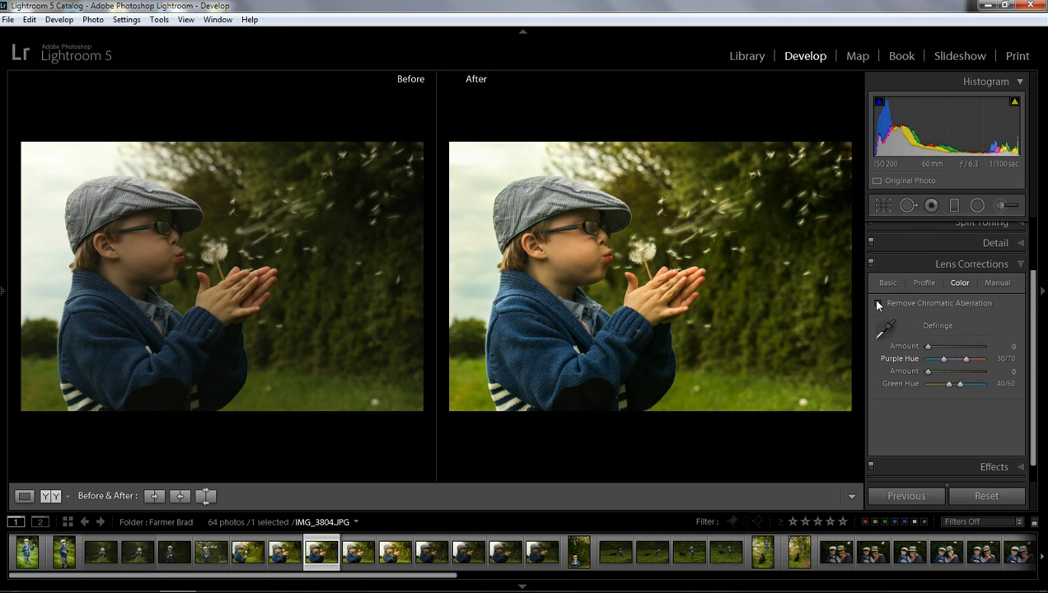
Enable lens profile corrections with Make set to Canon (EF-S profile).
click(925, 283)
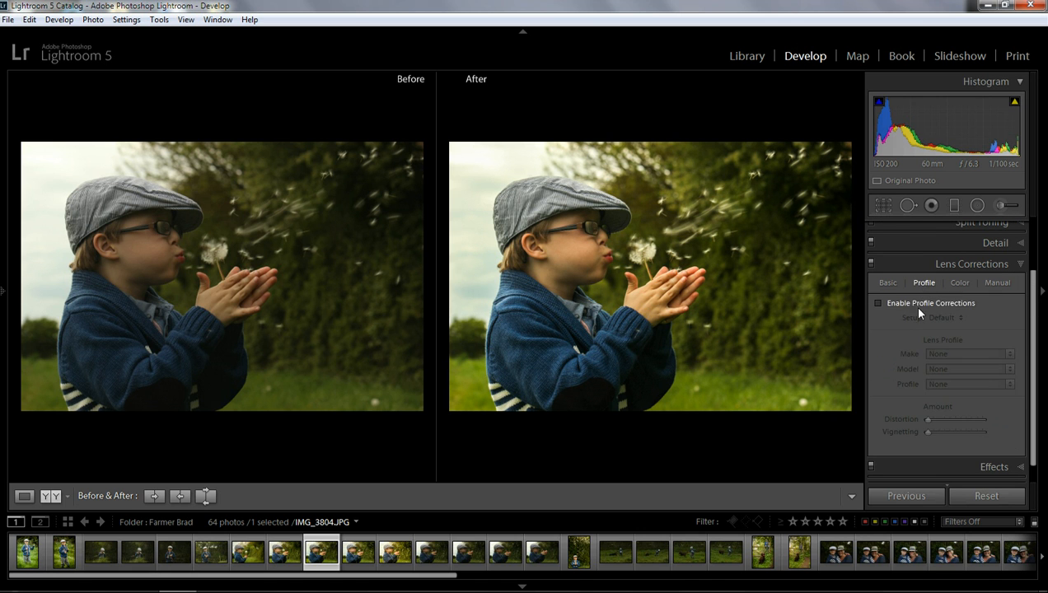
click(969, 352)
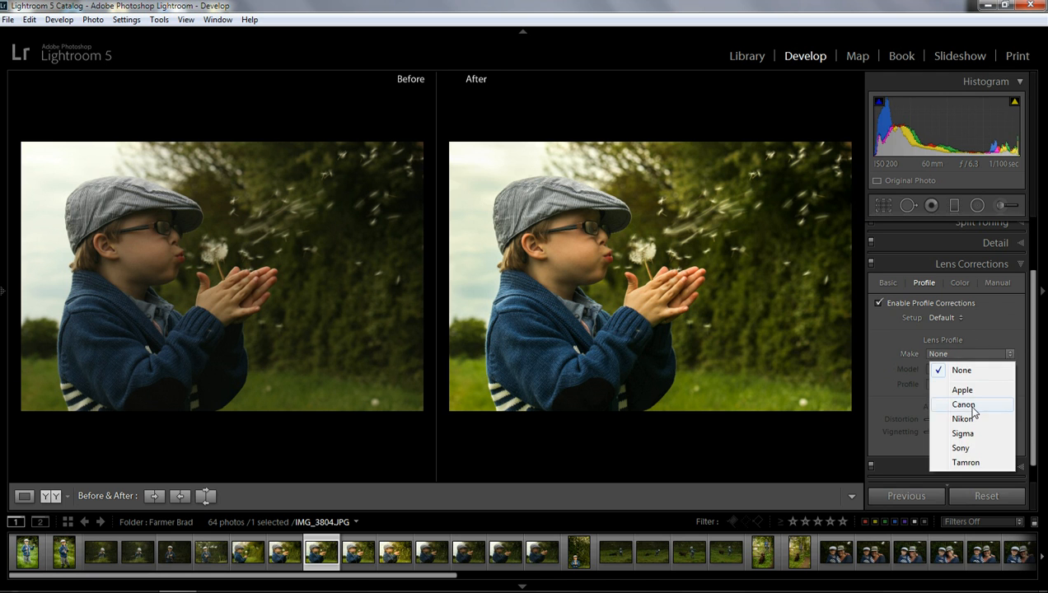
click(962, 404)
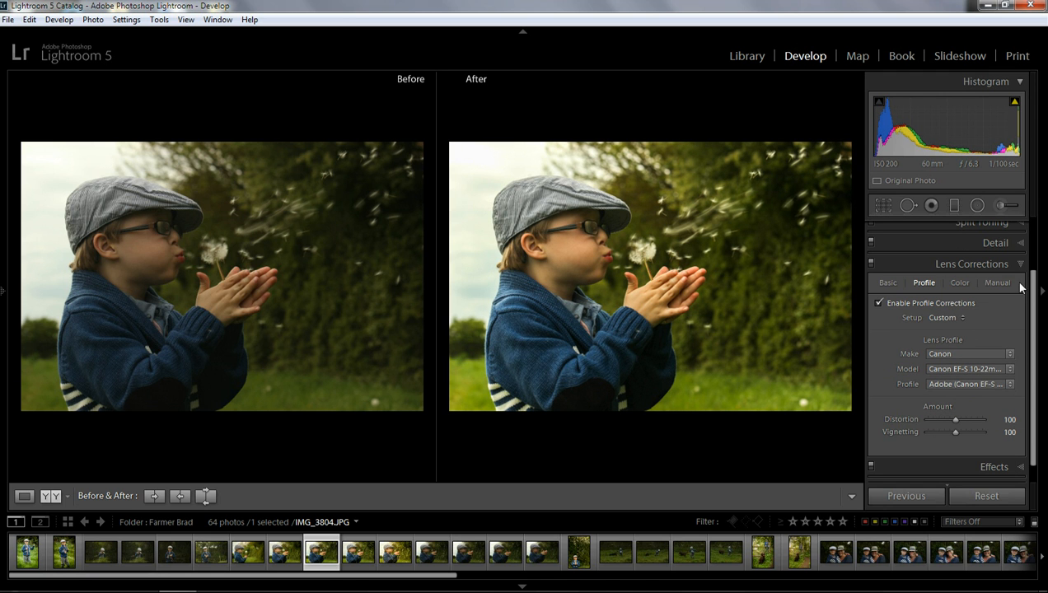
click(995, 242)
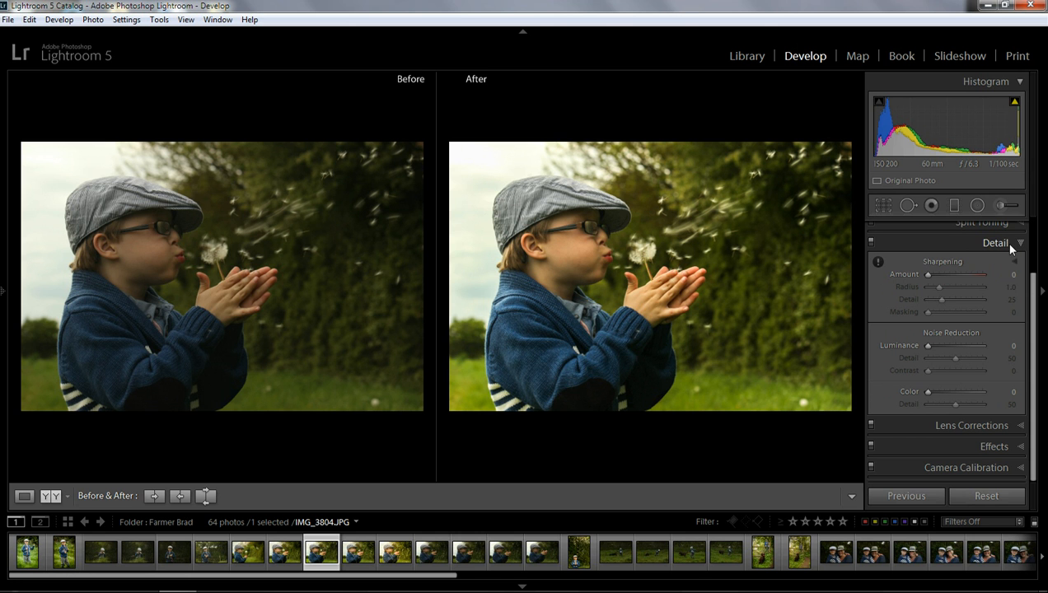
mouse_move(631, 303)
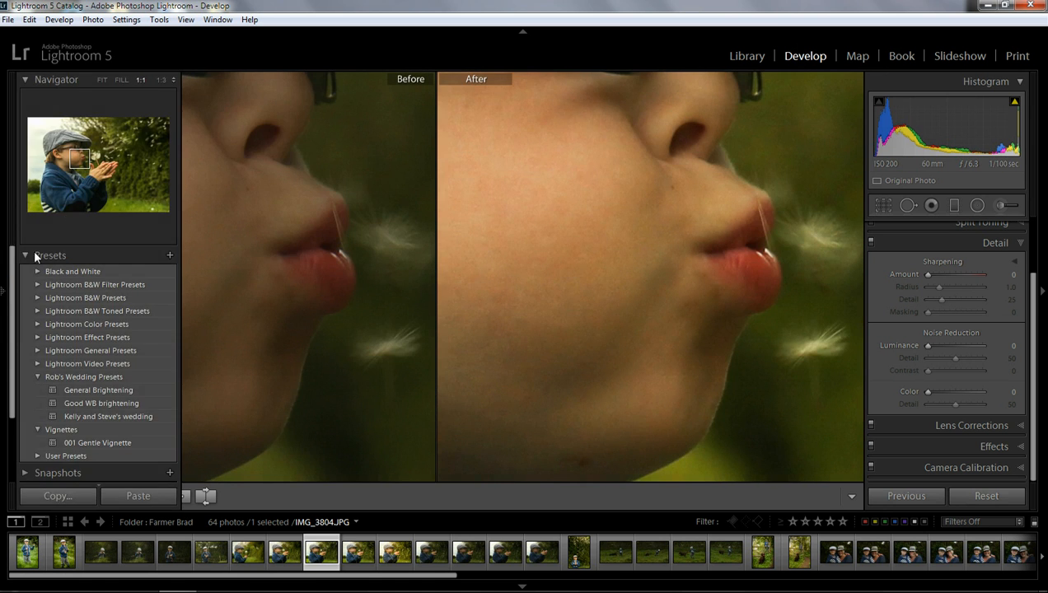
Hide the left panel and raise the Sharpening Amount to about 39.
click(162, 79)
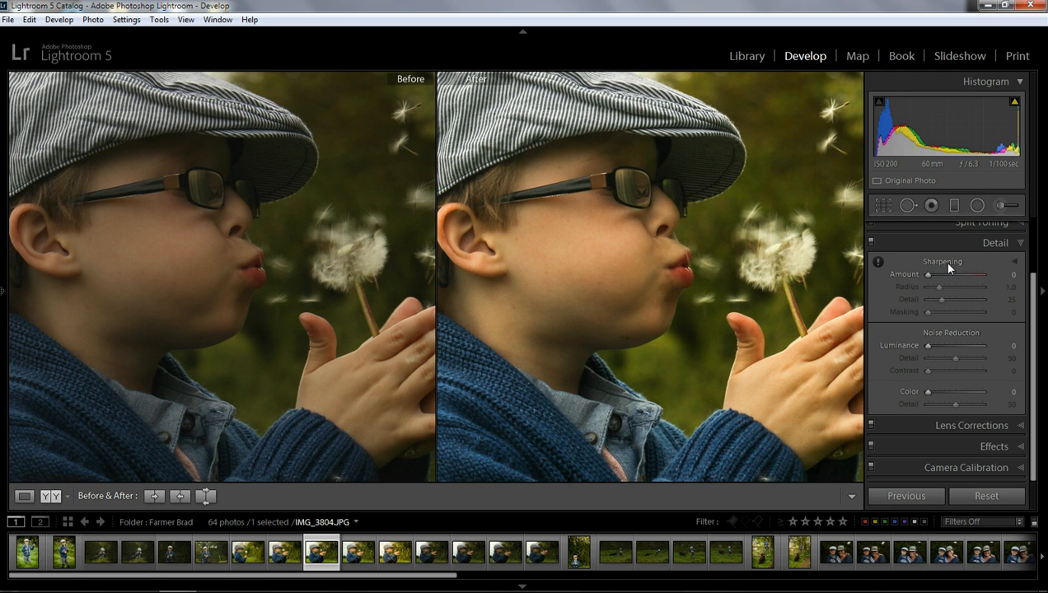
drag(930, 274, 936, 273)
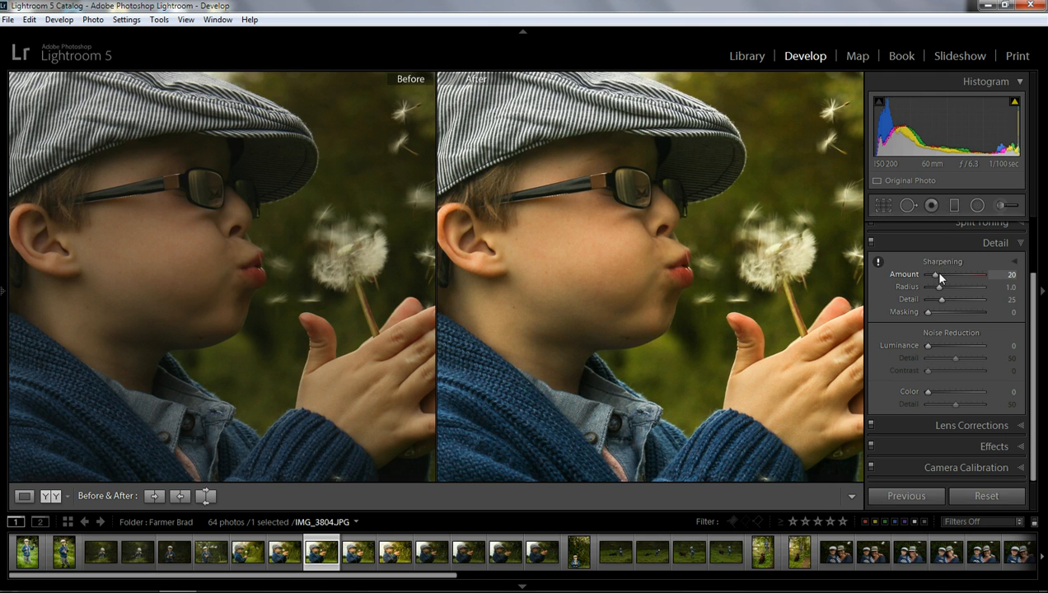
drag(937, 274, 946, 273)
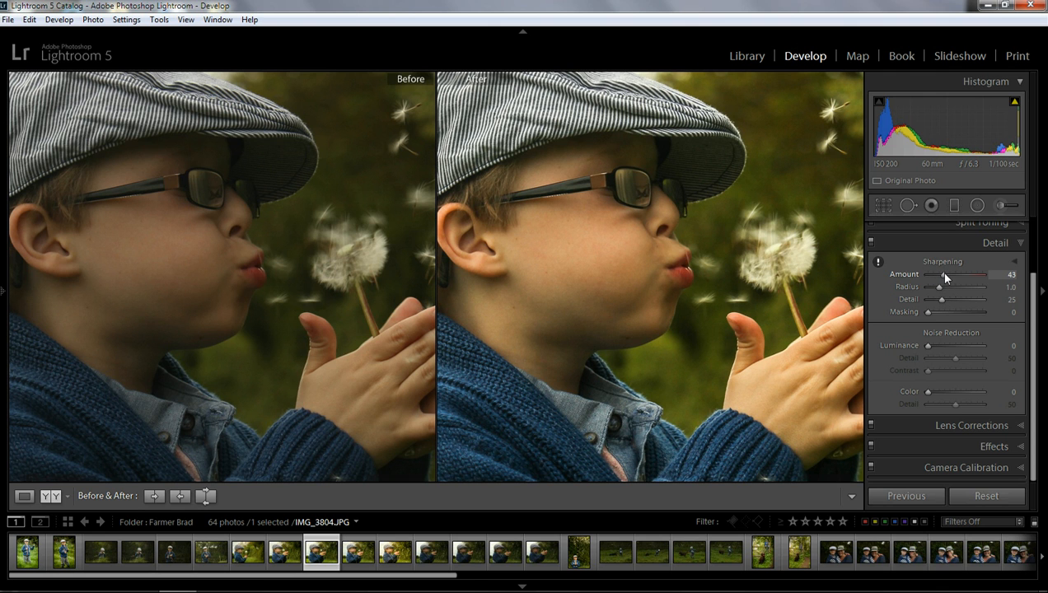
drag(946, 273, 942, 274)
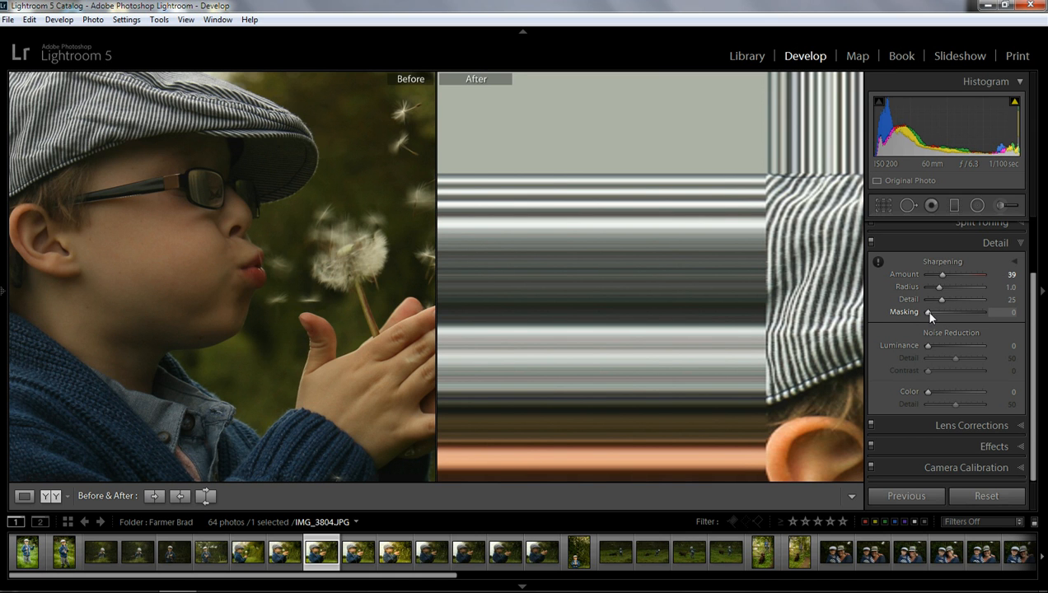
Alt-drag Sharpening Masking to about 88 so only edges are sharpened.
drag(929, 312, 972, 311)
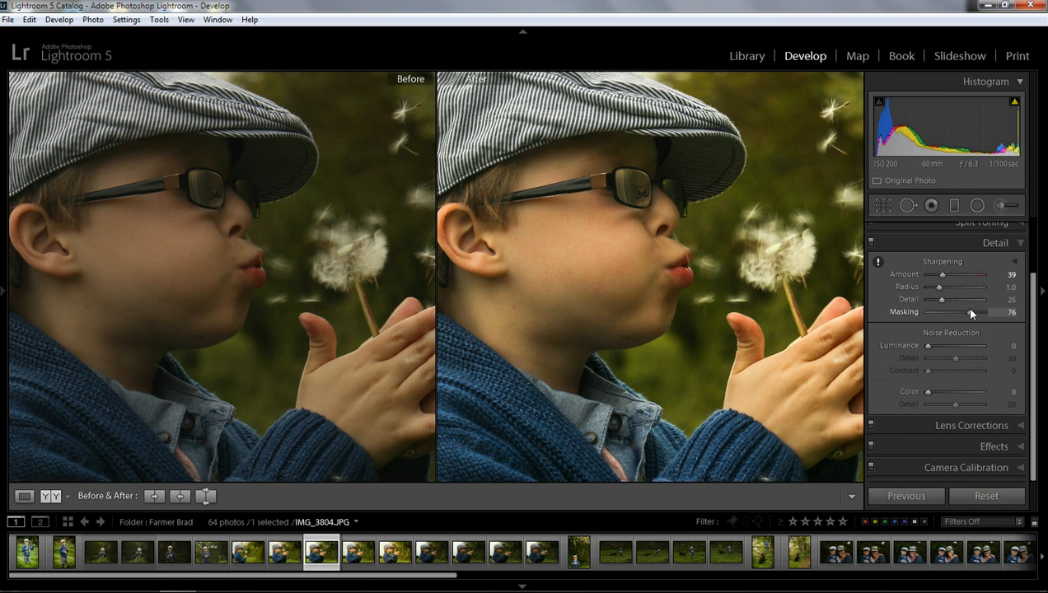
drag(969, 313, 974, 313)
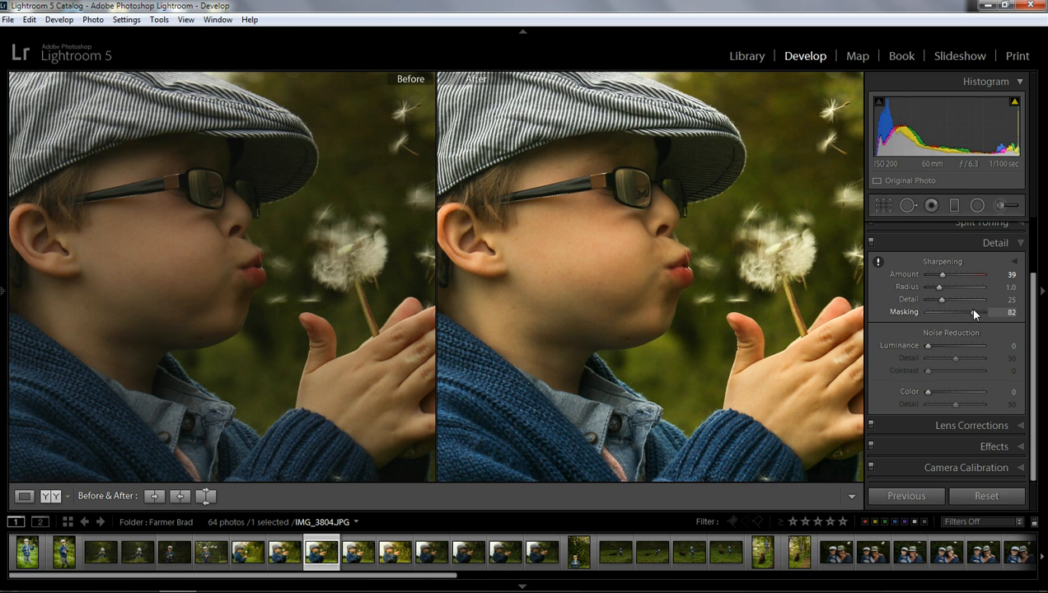
drag(976, 313, 978, 313)
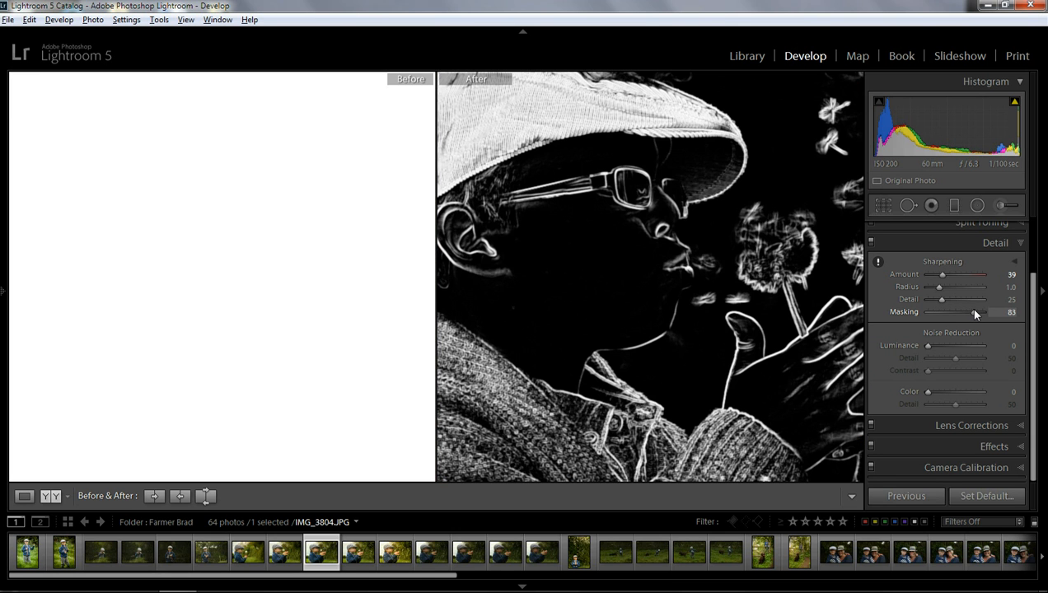
drag(969, 311, 979, 311)
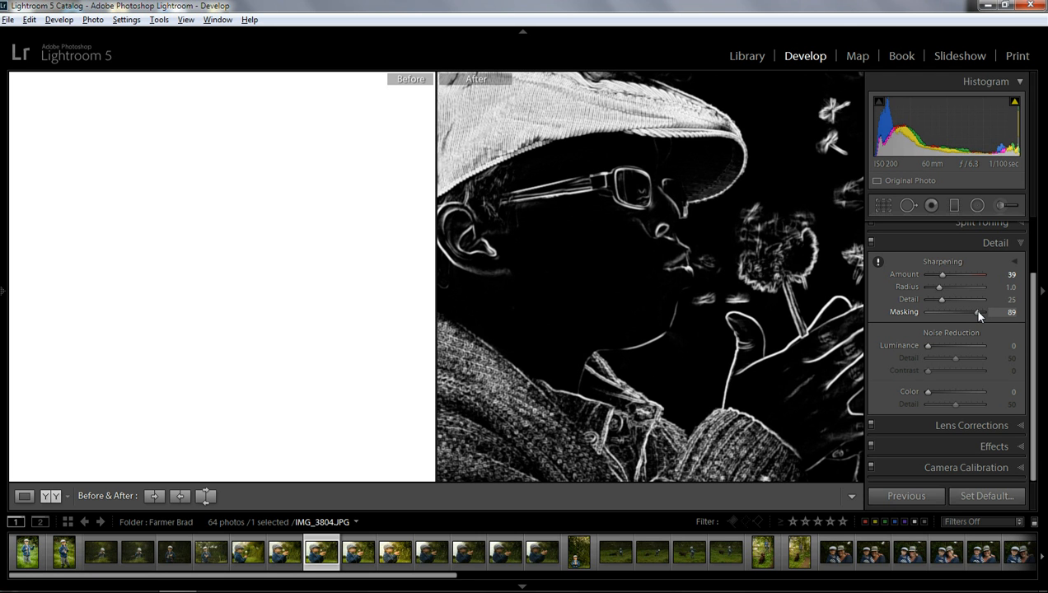
drag(979, 311, 976, 311)
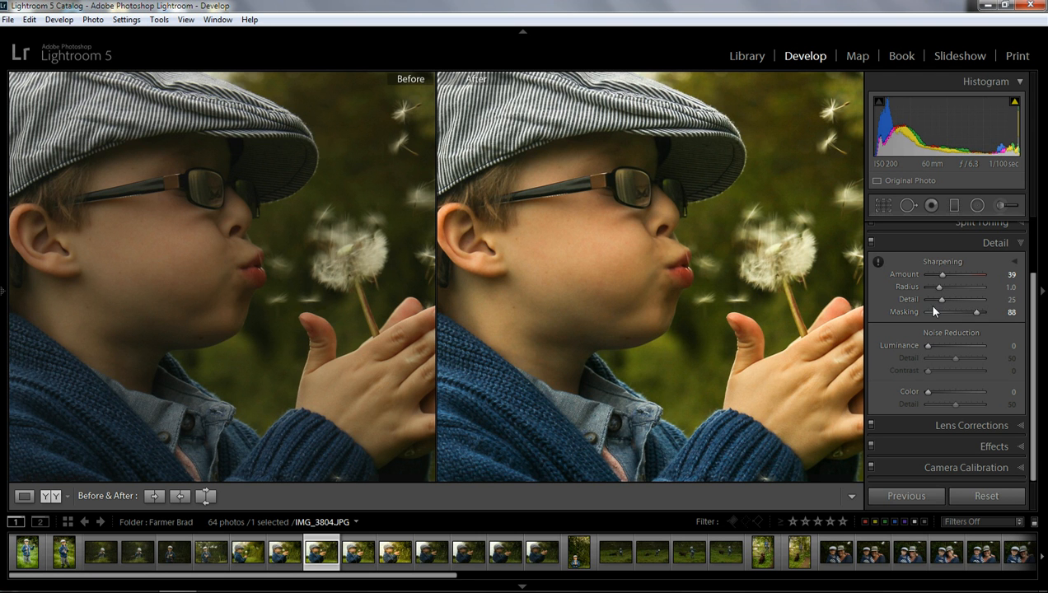